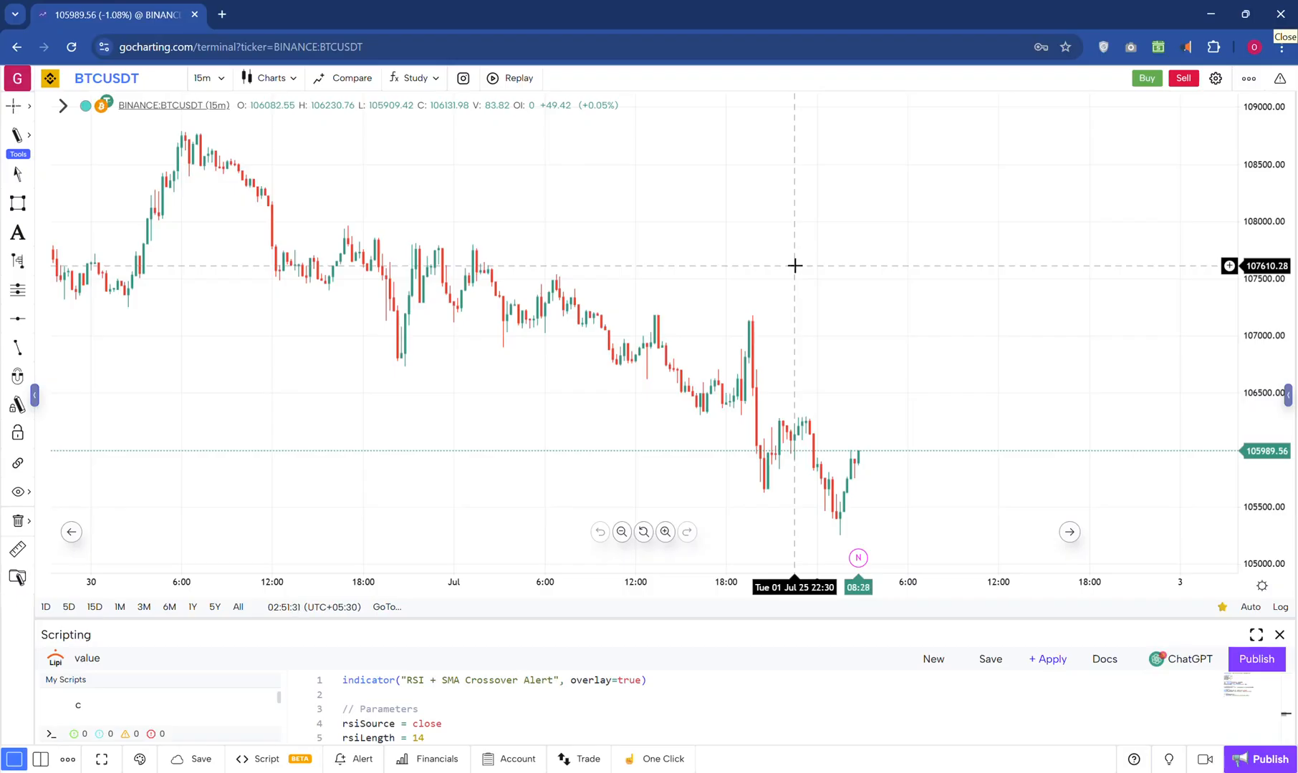
{"action": "mouse_move", "coordinate": [672, 480]}
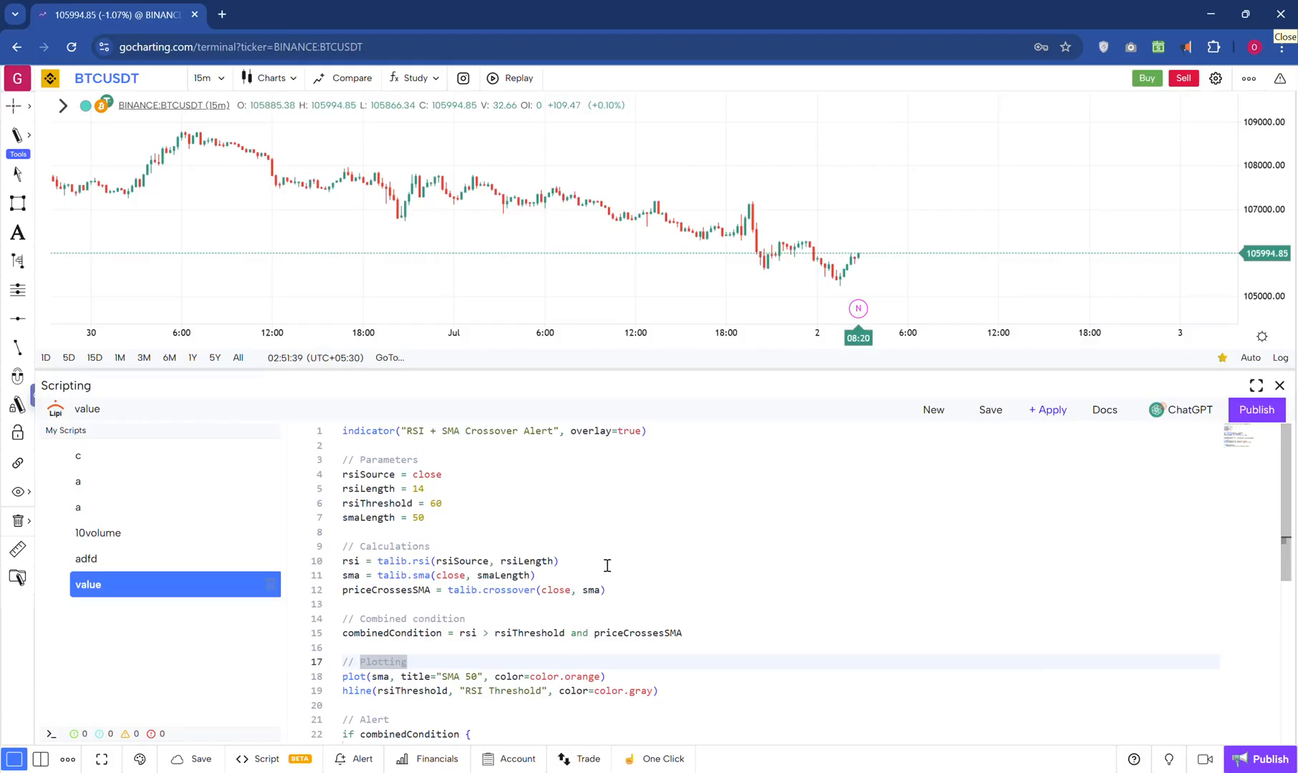
{"action": "mouse_move", "coordinate": [636, 366]}
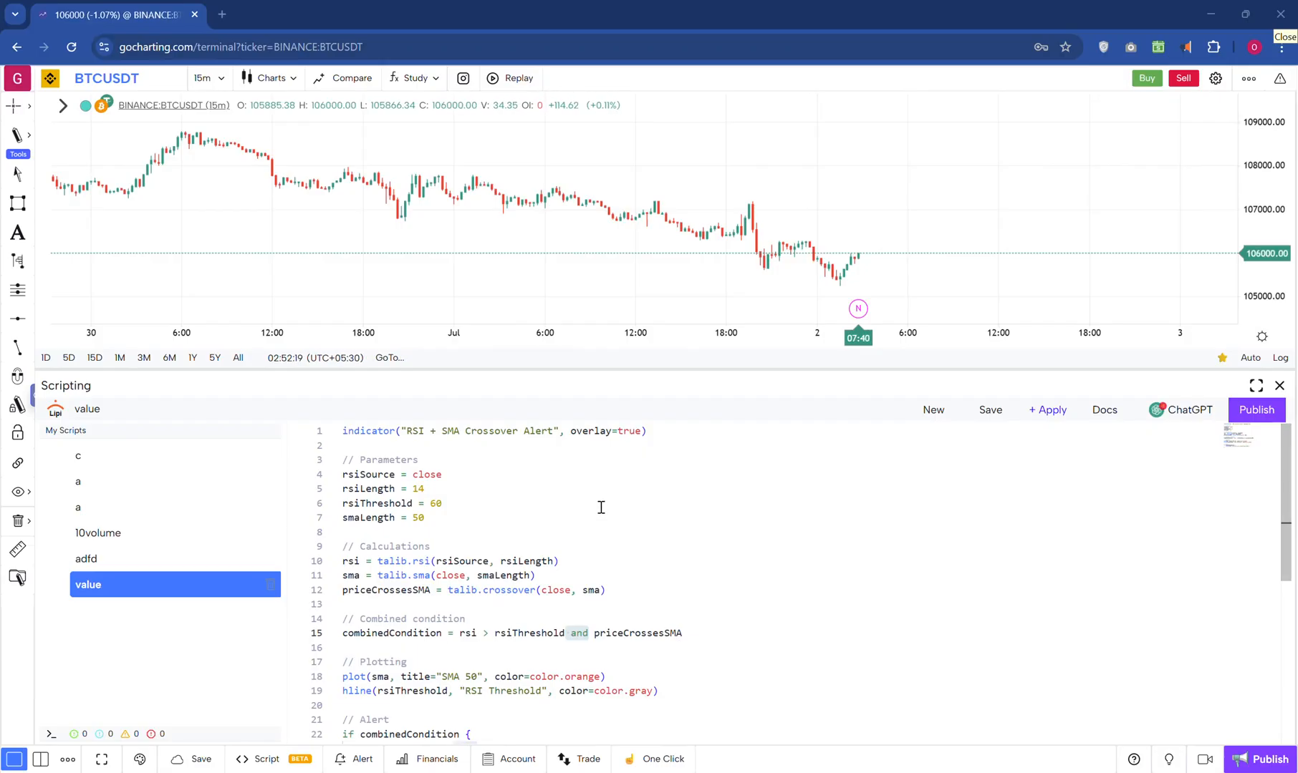
Scroll the script editor down to the alert block of the RSI + SMA Crossover Alert script.
{"action": "scroll", "scroll_direction": "down", "scroll_amount": 3}
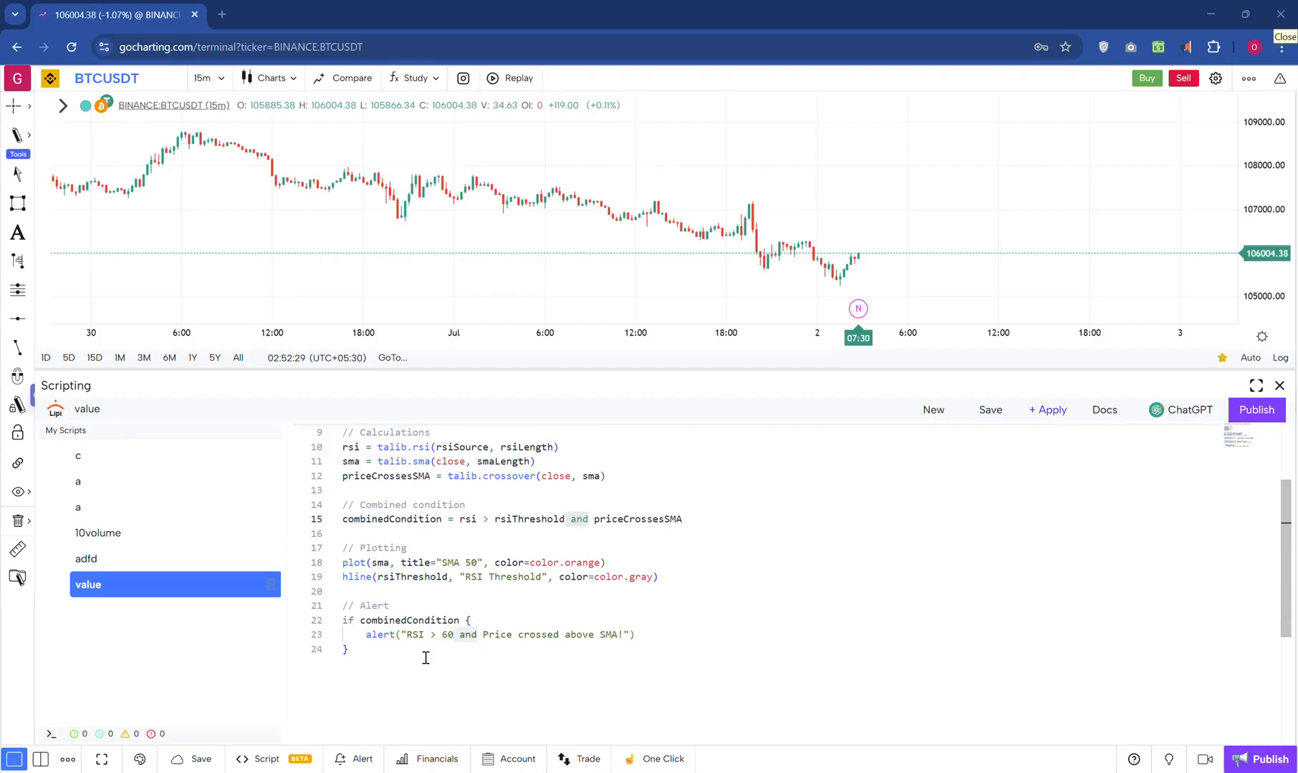
{"action": "mouse_move", "coordinate": [512, 620]}
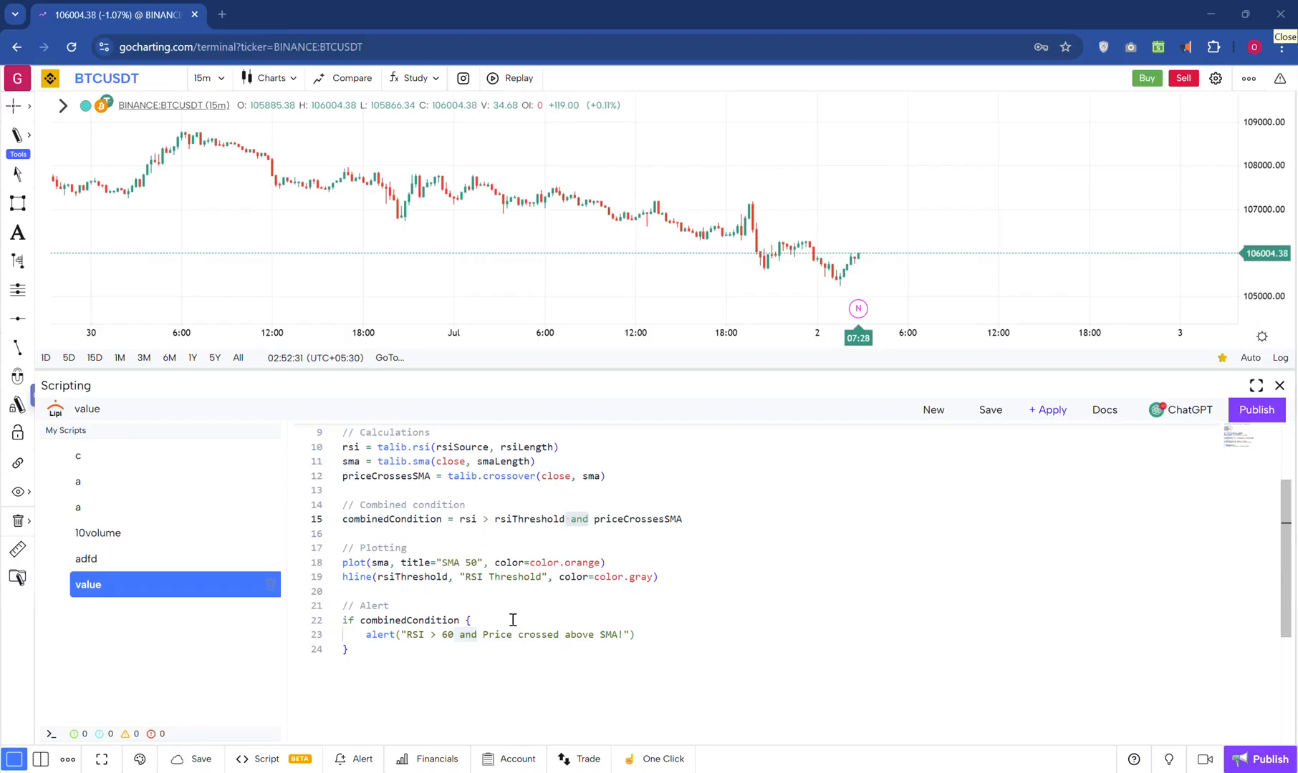
{"action": "mouse_move", "coordinate": [626, 533]}
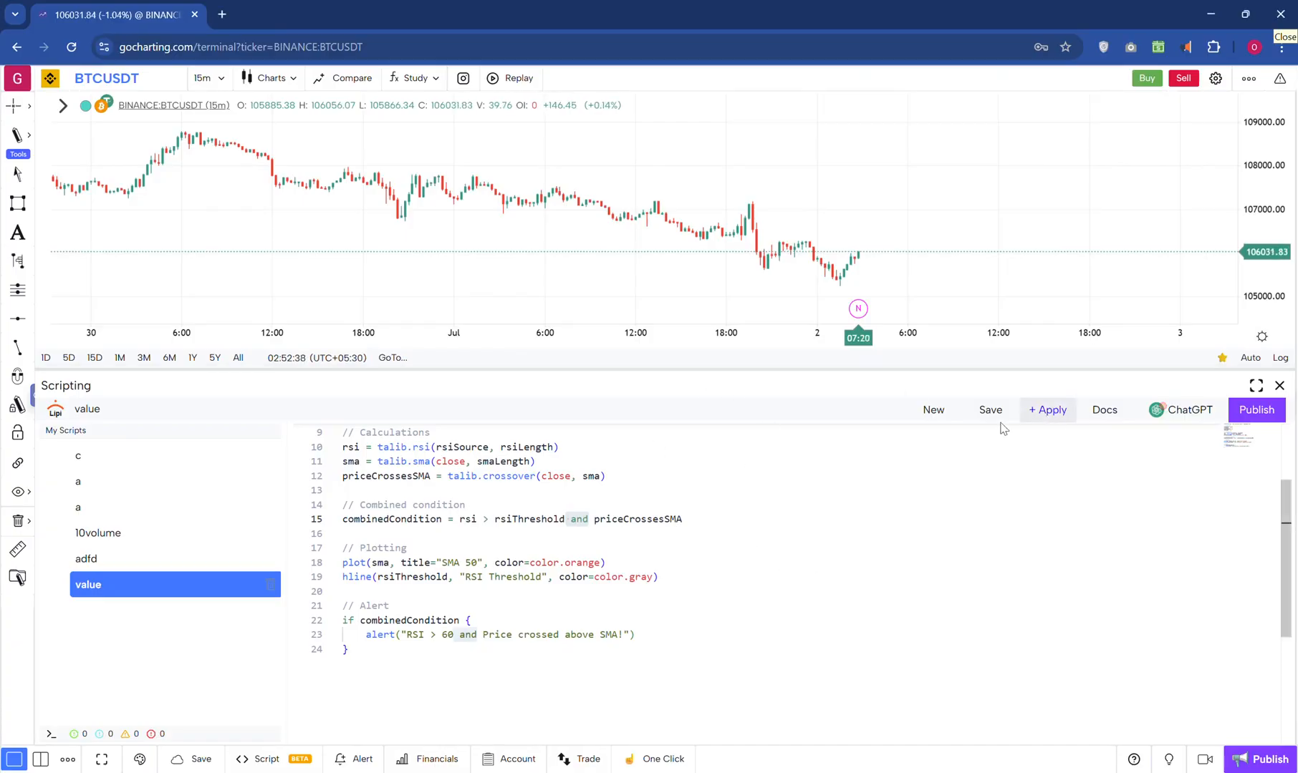
Apply the script to the BTCUSDT chart, show the alerts manager and bring up the chart context menu.
{"action": "left_click", "coordinate": [1047, 410]}
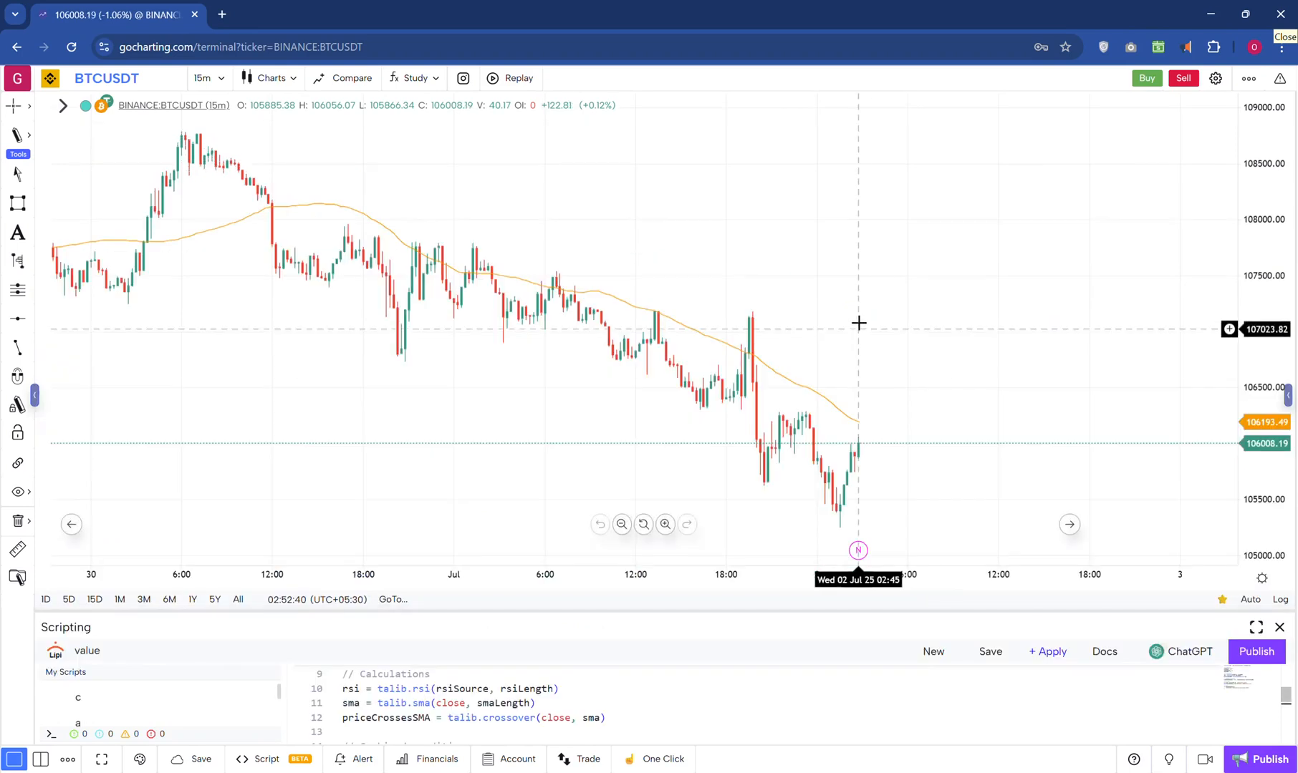
{"action": "mouse_move", "coordinate": [795, 392]}
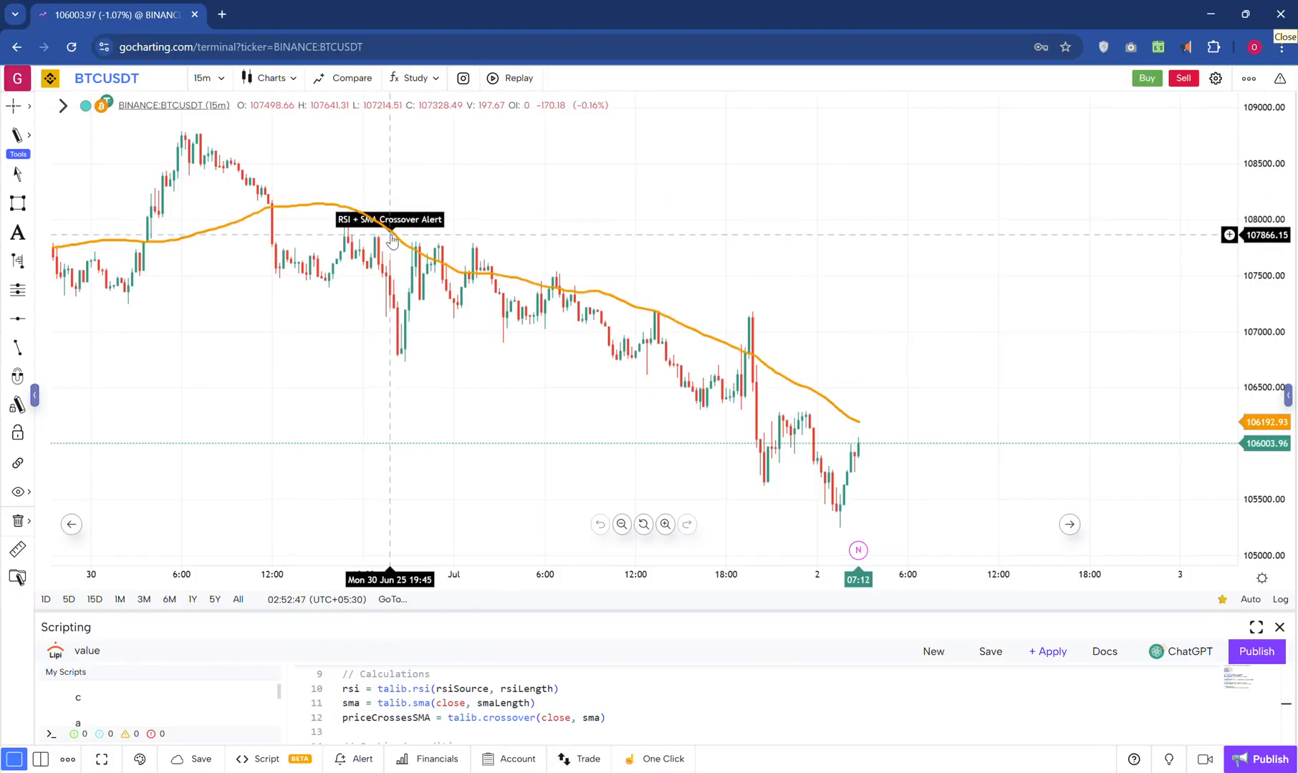
{"action": "mouse_move", "coordinate": [453, 249]}
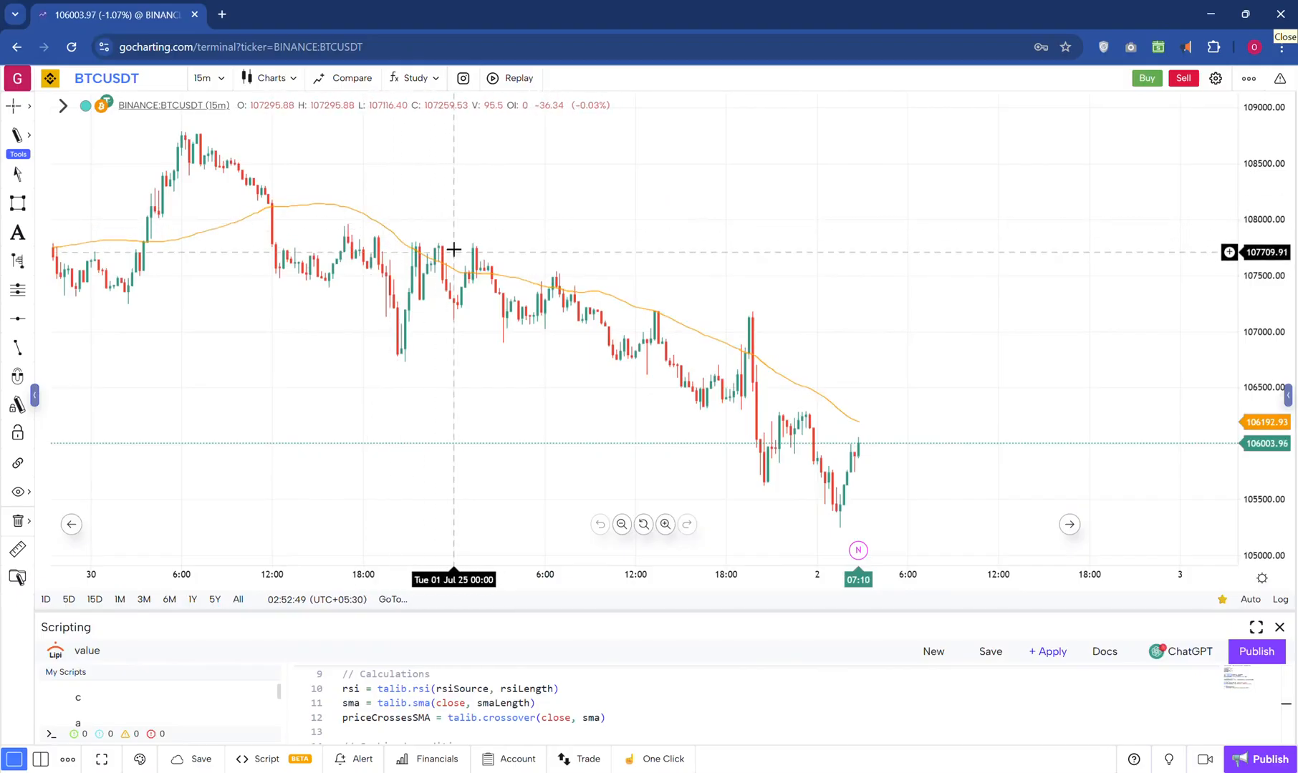
{"action": "mouse_move", "coordinate": [480, 272]}
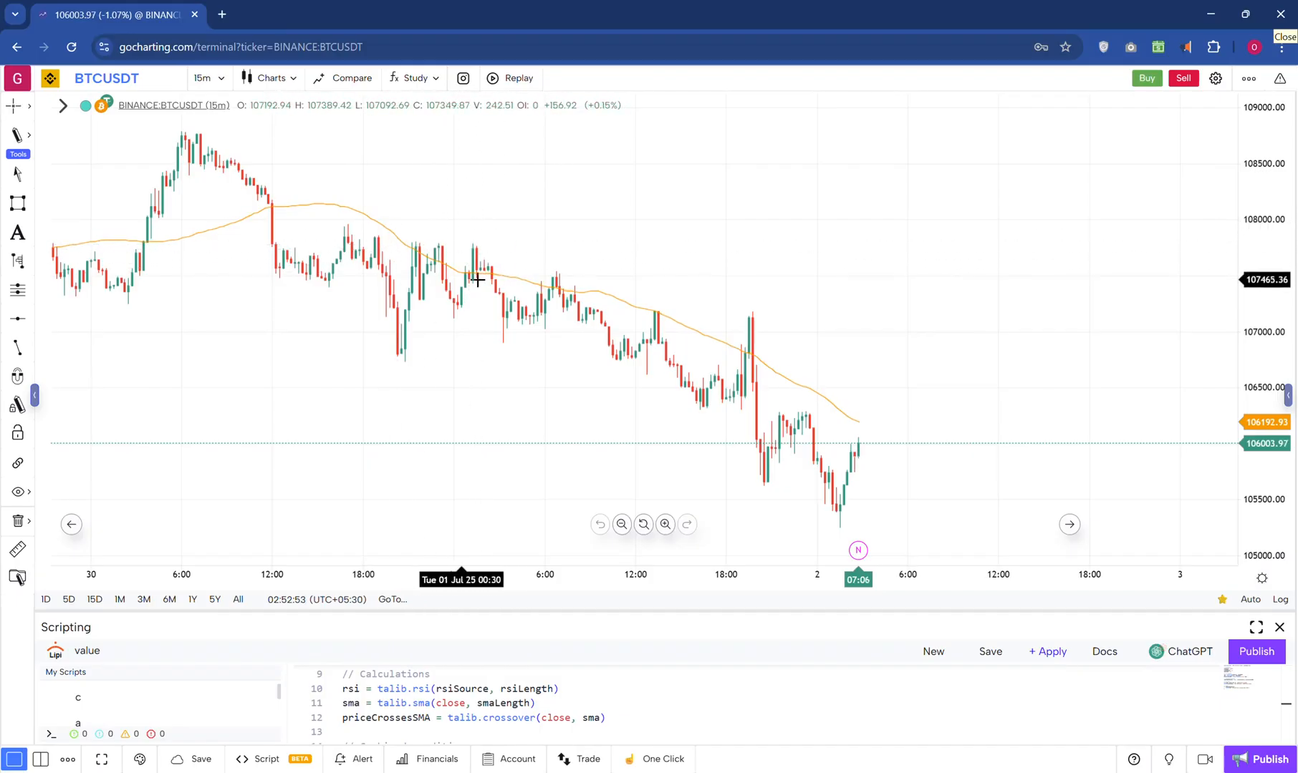
{"action": "mouse_move", "coordinate": [1216, 453]}
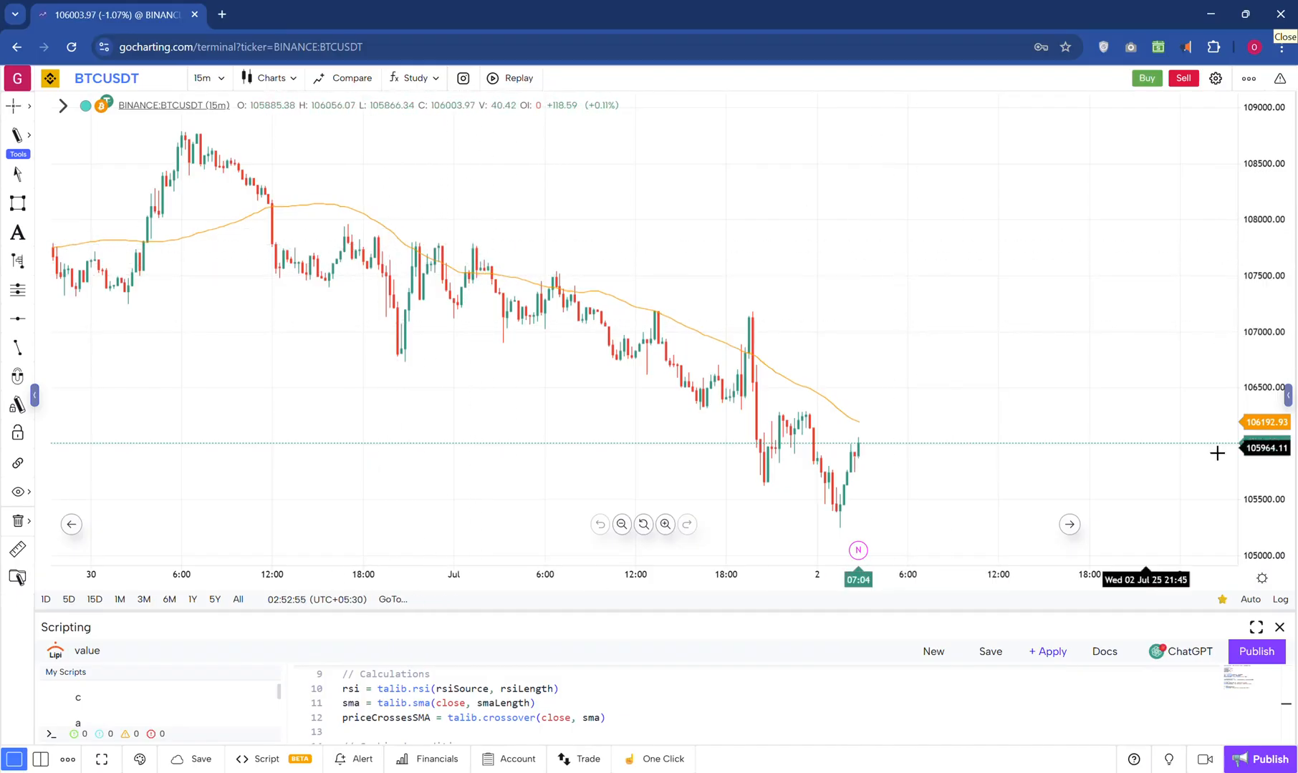
{"action": "left_click", "coordinate": [1278, 147]}
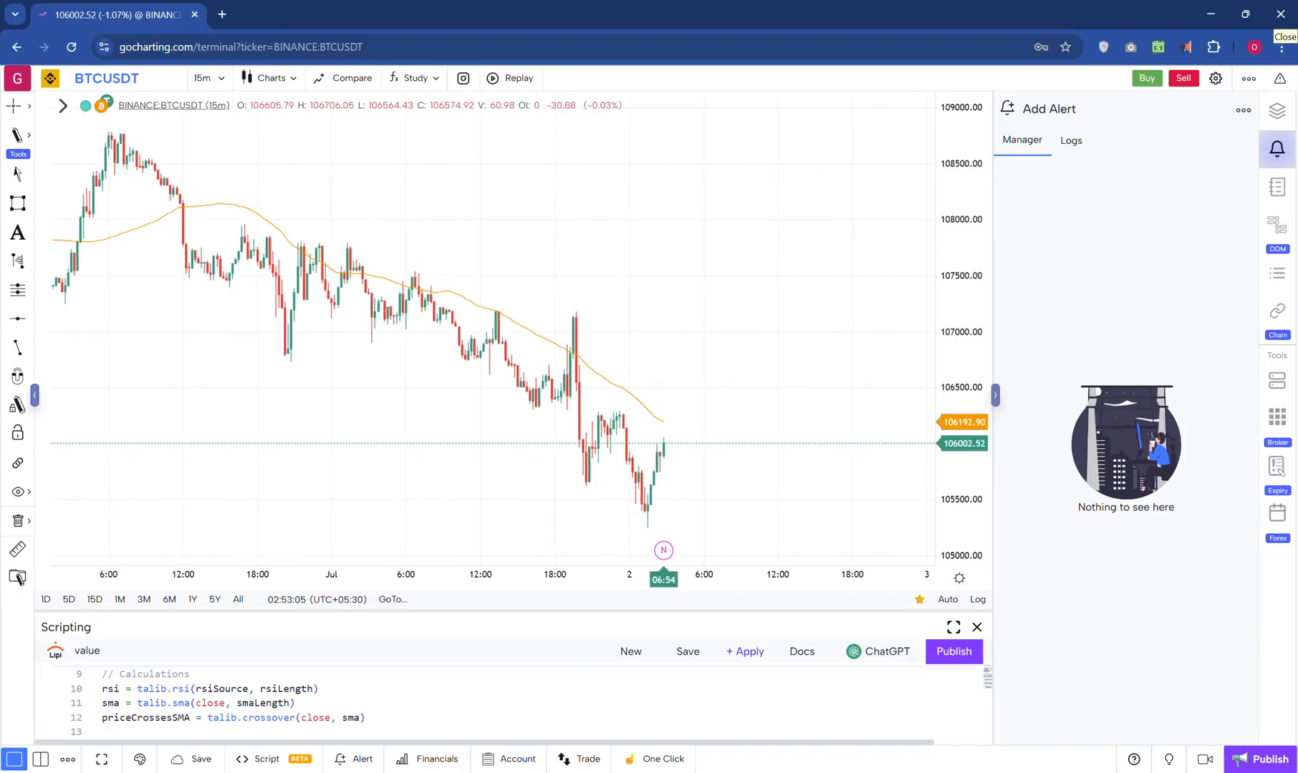
{"action": "mouse_move", "coordinate": [584, 182]}
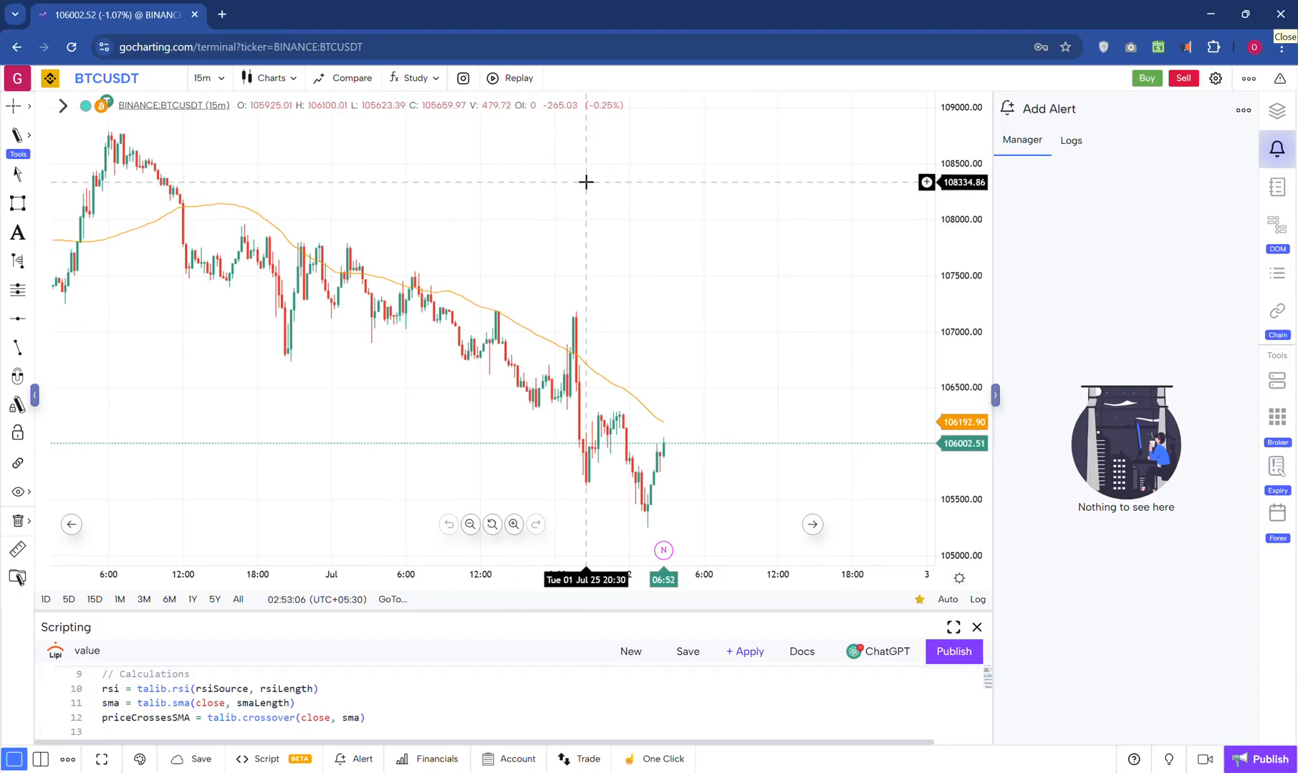
{"action": "right_click", "coordinate": [585, 182]}
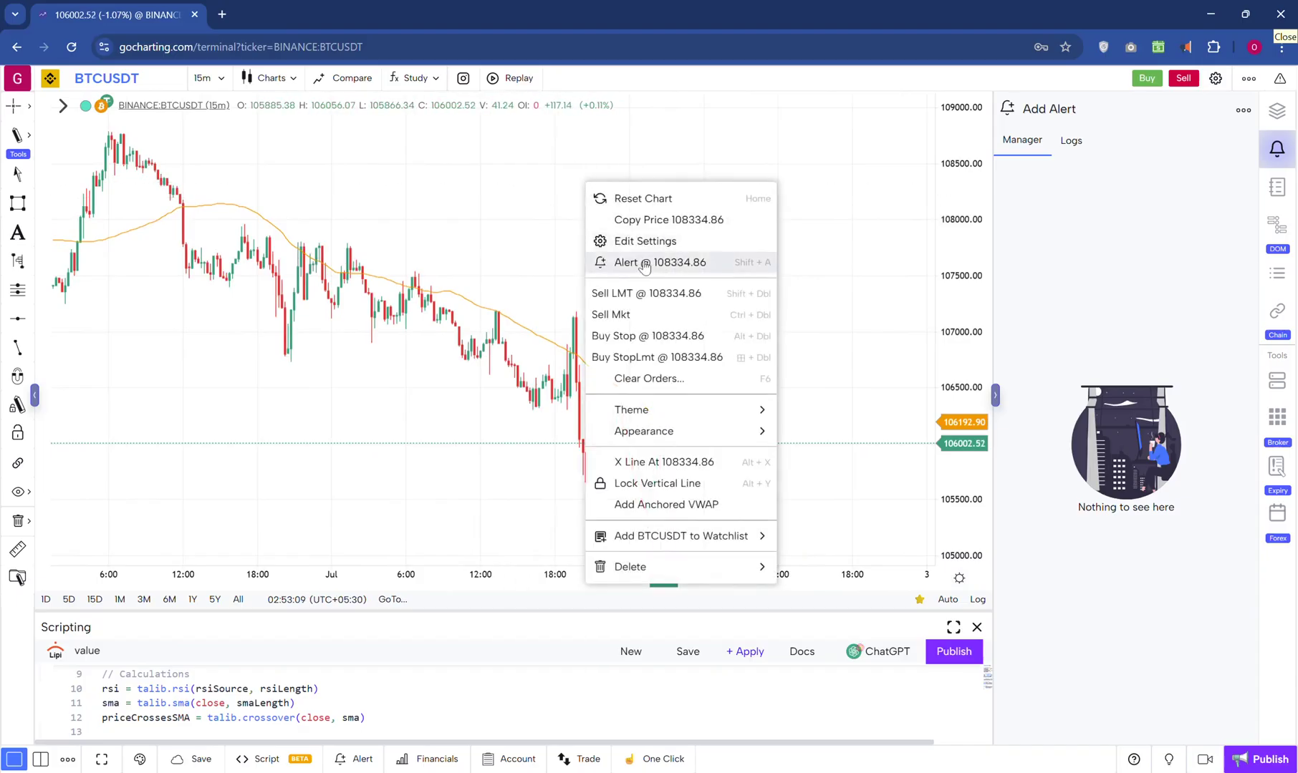
Start an Alert @ price with Parameter set to RSI + SMA Crossover Alert.
{"action": "left_click", "coordinate": [661, 262]}
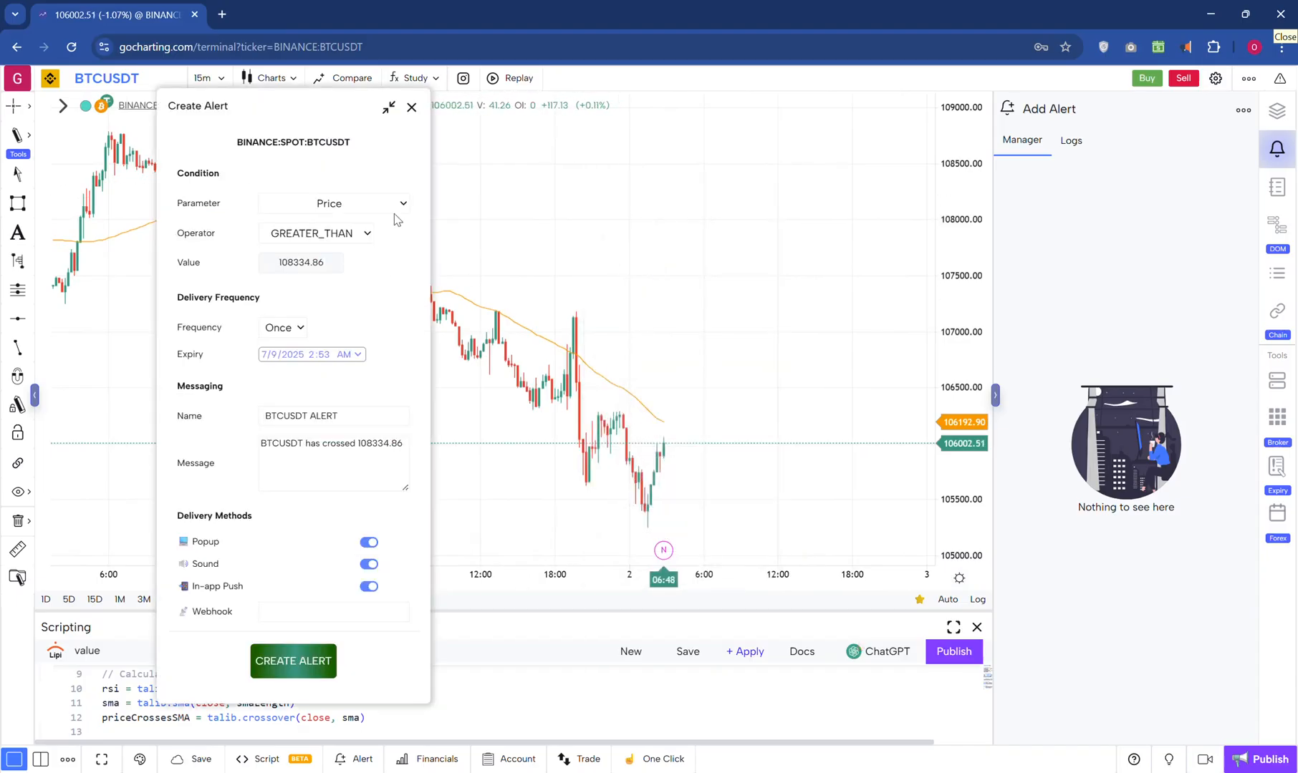
{"action": "left_click", "coordinate": [334, 204]}
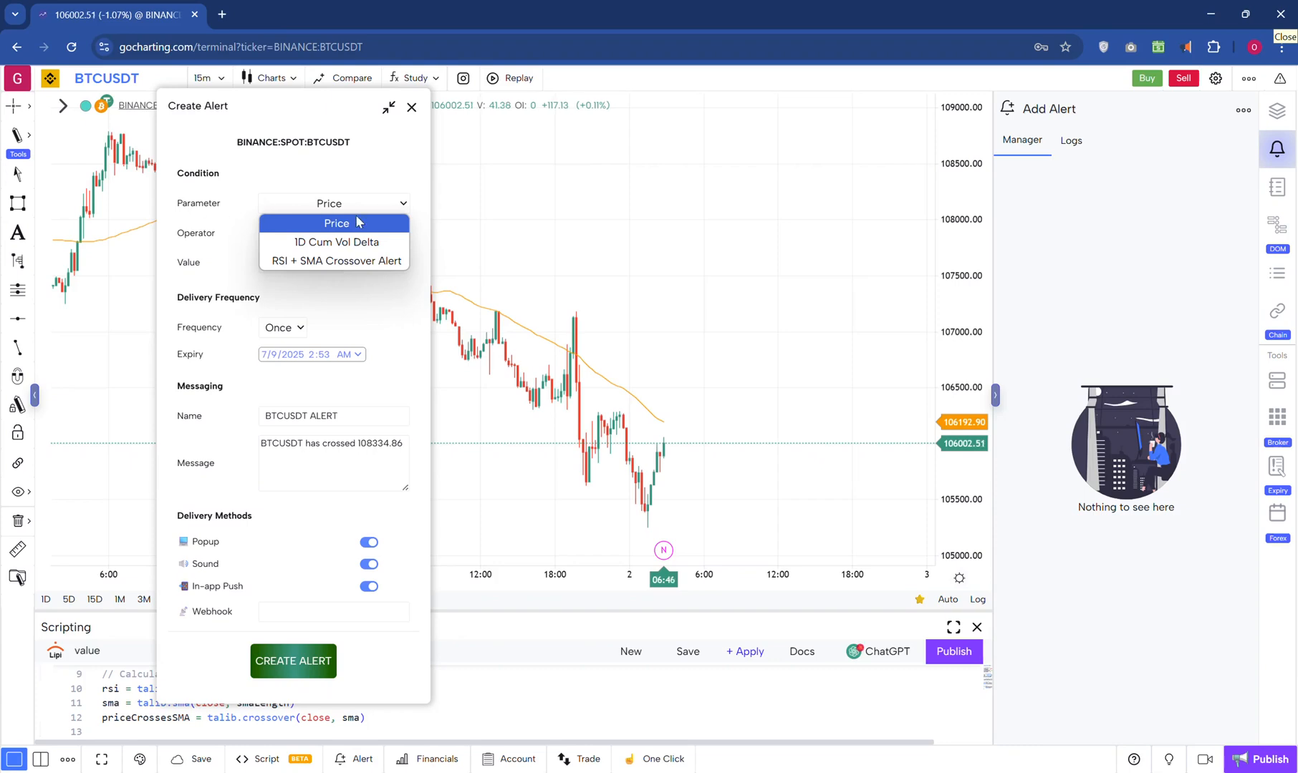
{"action": "left_click", "coordinate": [334, 261]}
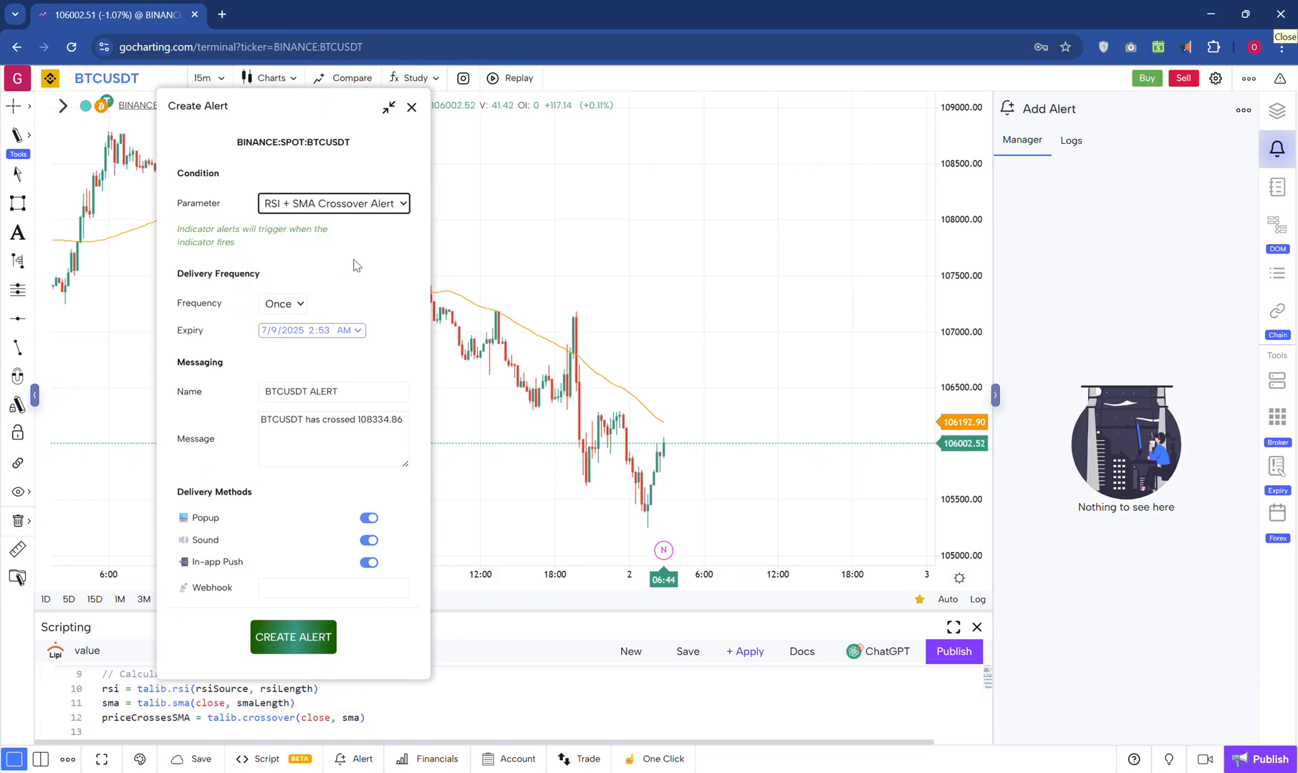
{"action": "mouse_move", "coordinate": [1063, 390]}
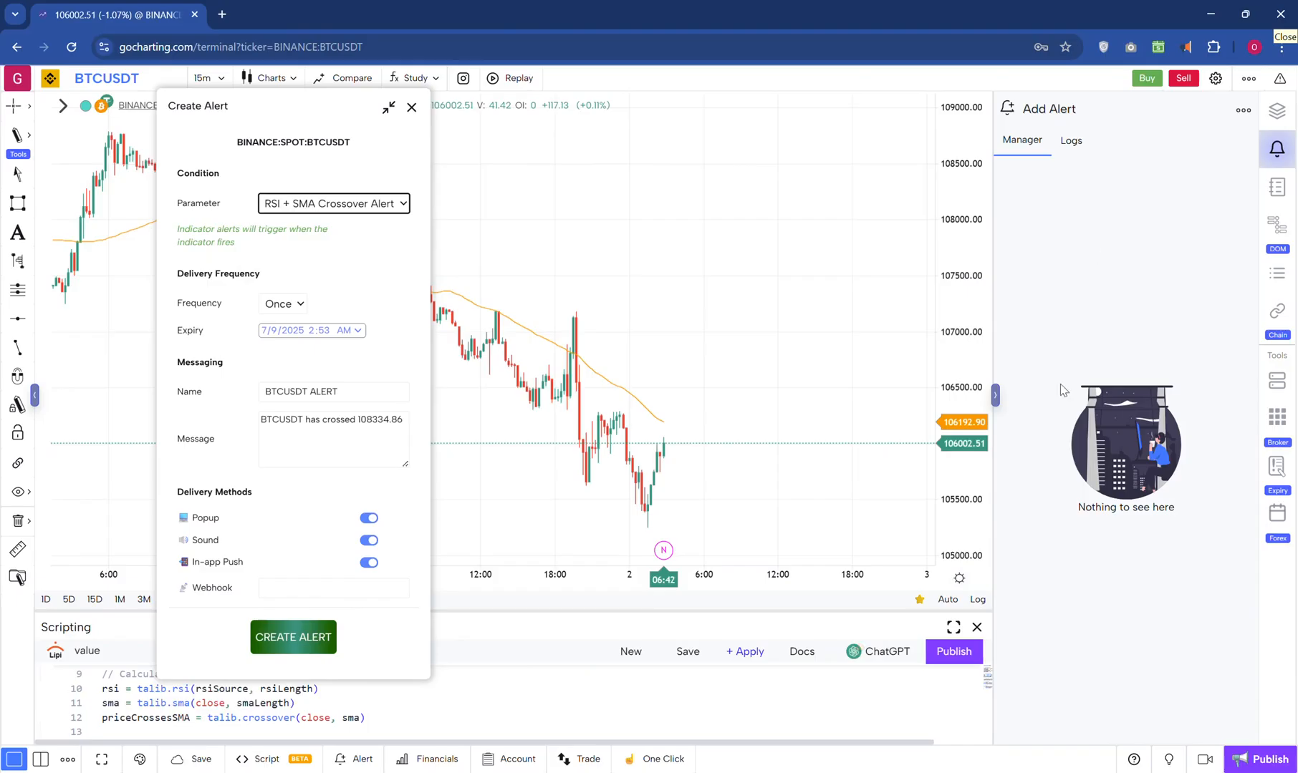
{"action": "mouse_move", "coordinate": [1083, 164]}
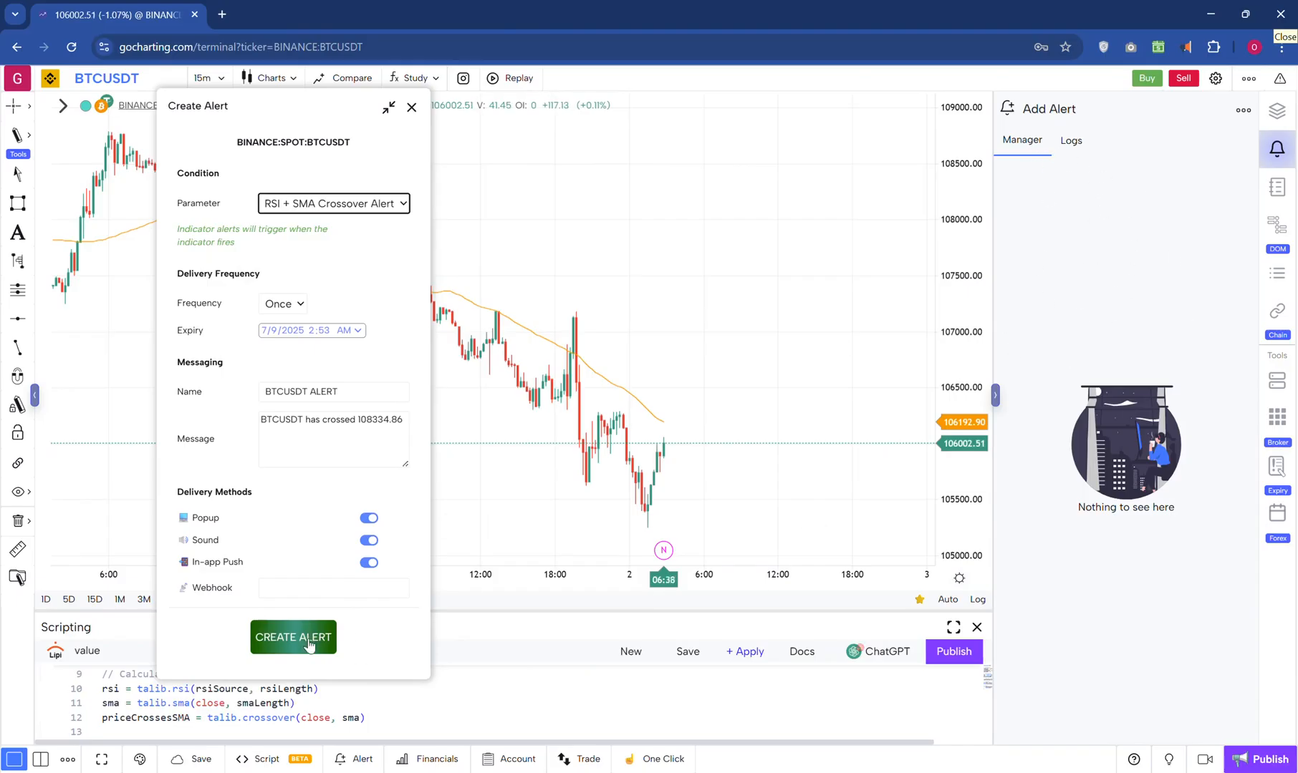
Create the BTCUSDT ALERT, expand its details and dismiss the alert form.
{"action": "left_click", "coordinate": [293, 637]}
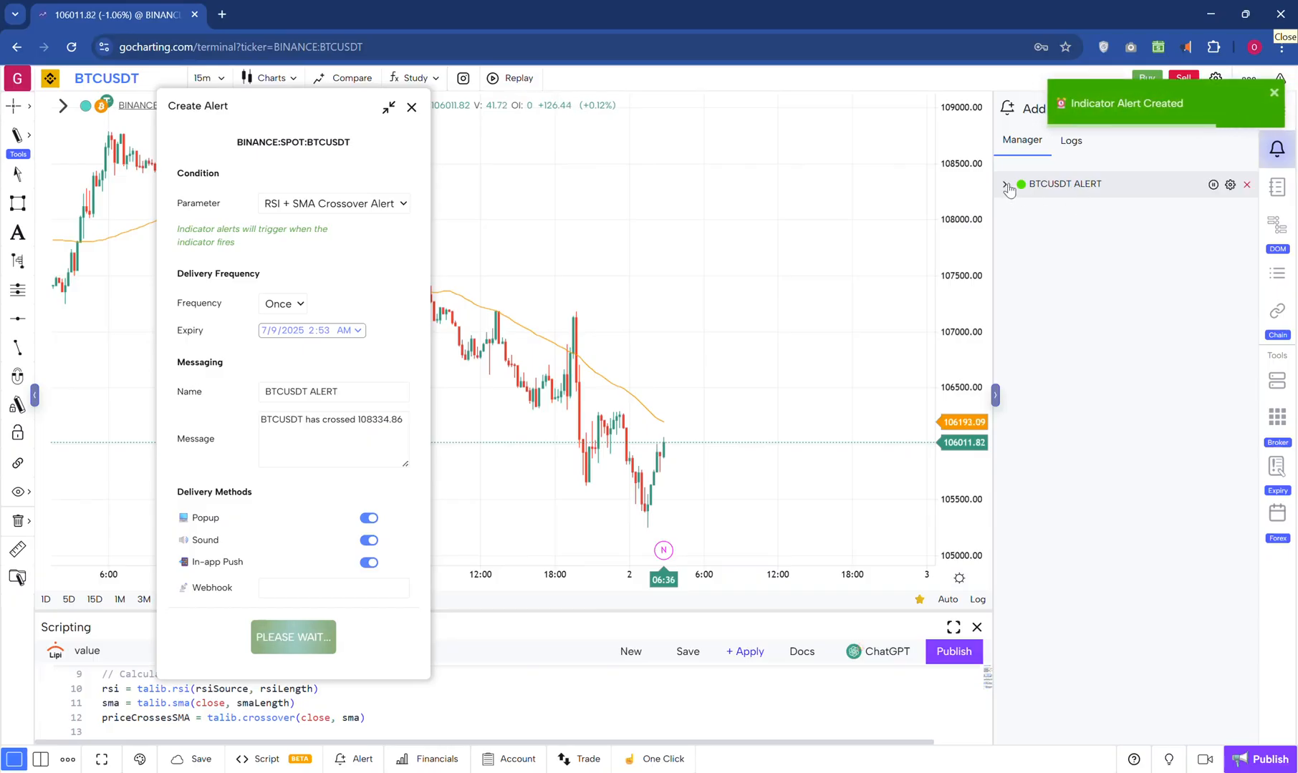
{"action": "left_click", "coordinate": [1006, 184]}
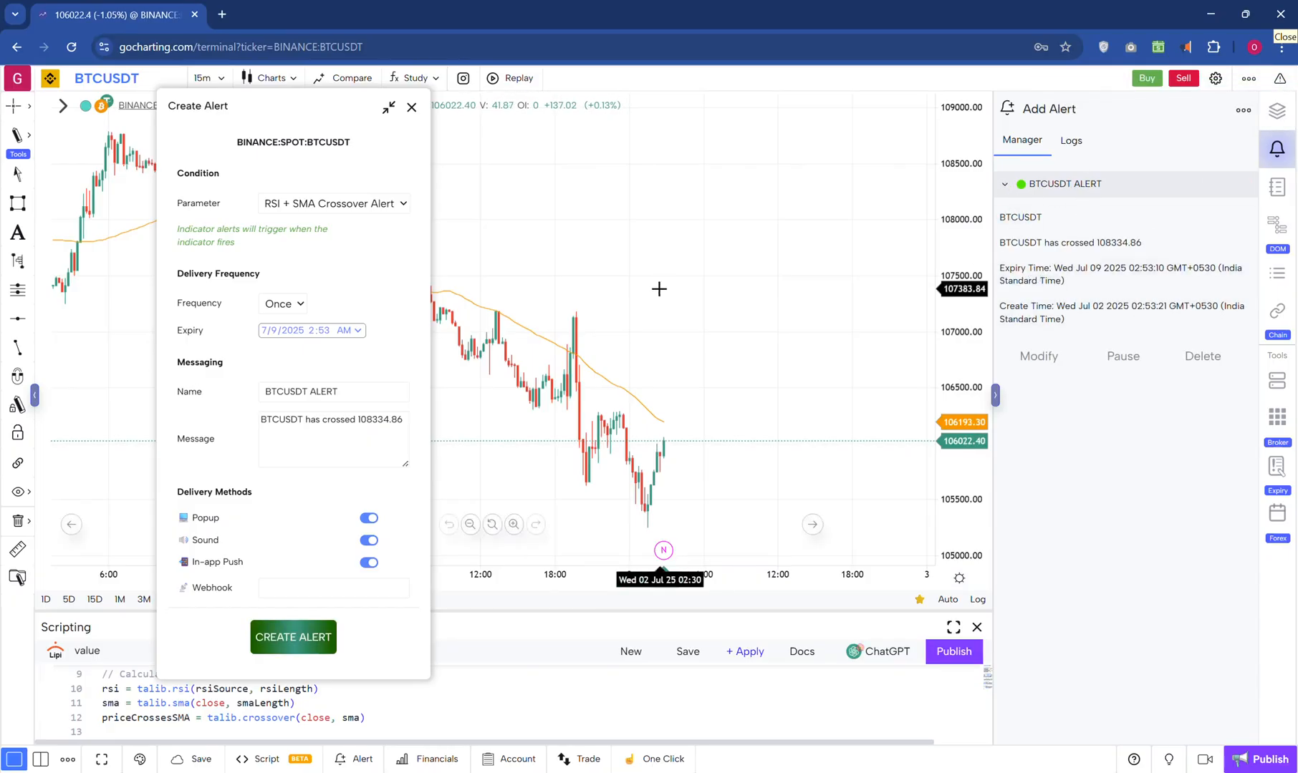
{"action": "left_click", "coordinate": [412, 106]}
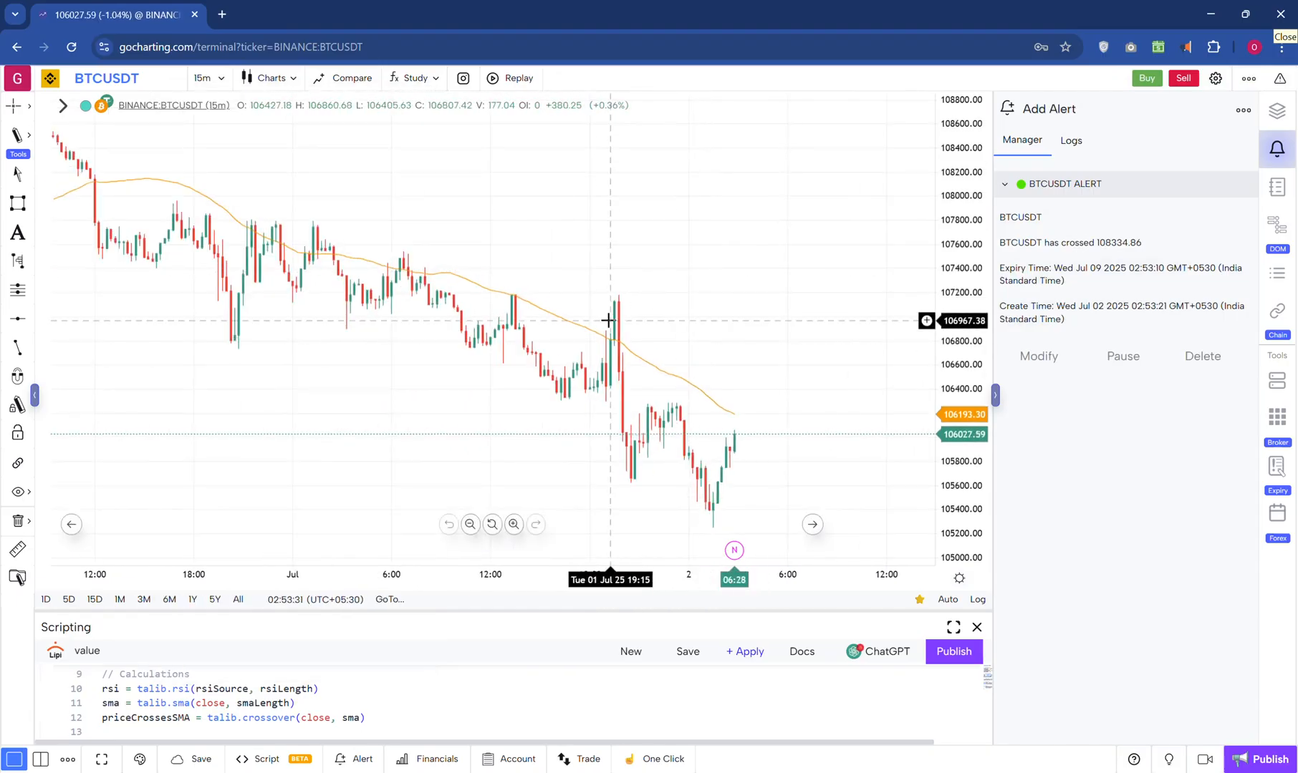
{"action": "mouse_move", "coordinate": [738, 306]}
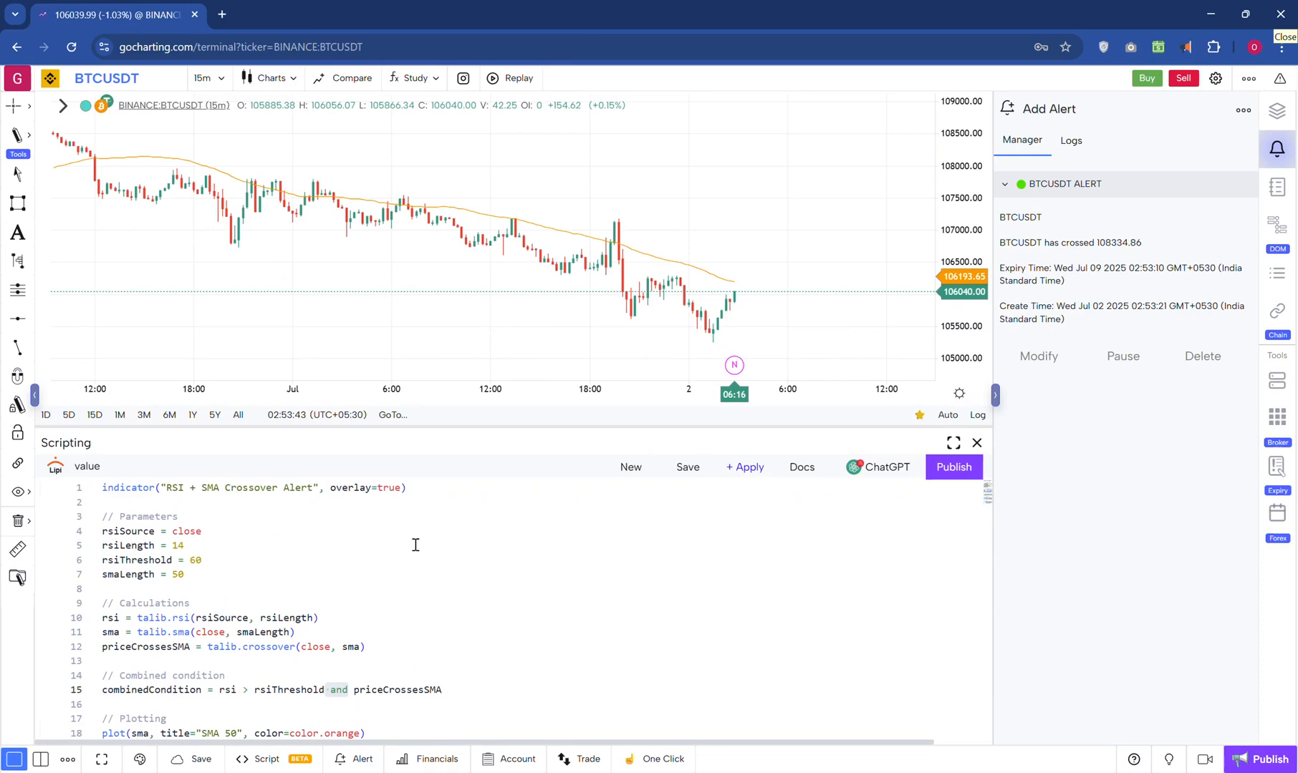
{"action": "mouse_move", "coordinate": [387, 547]}
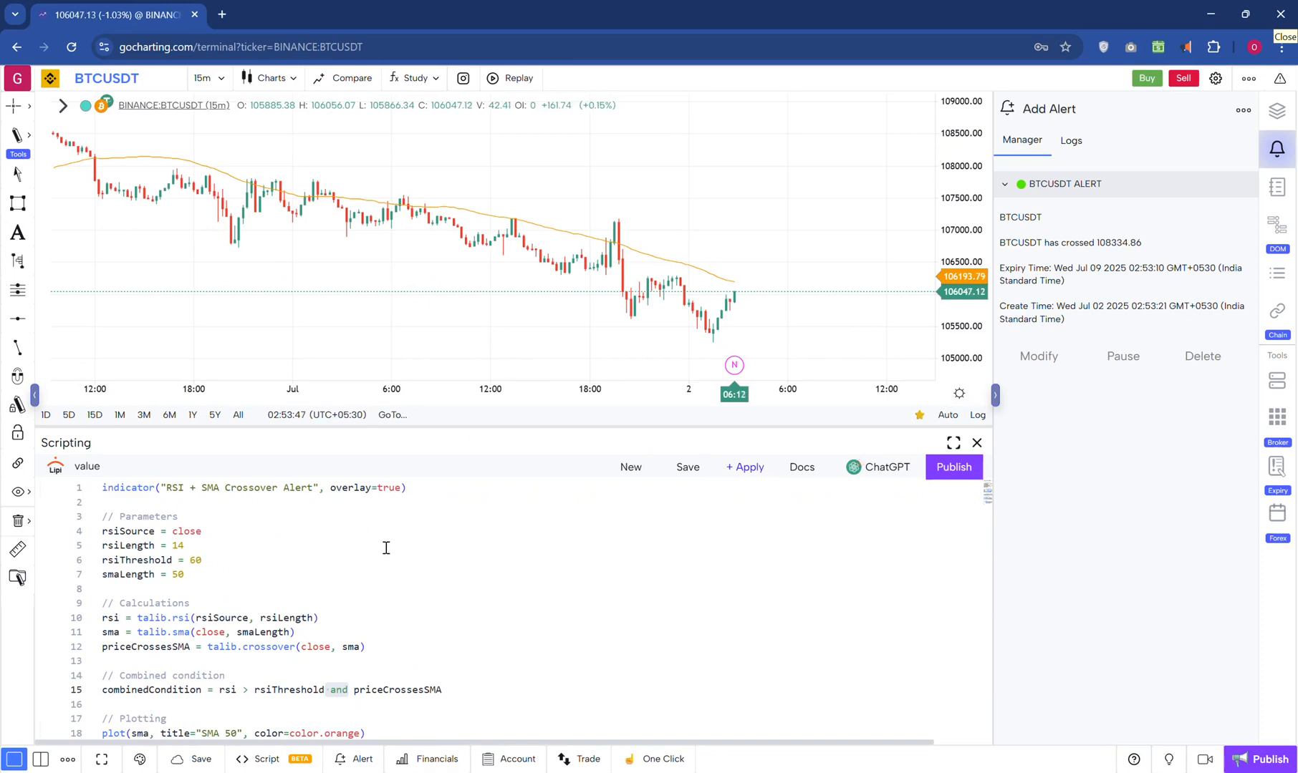
{"action": "mouse_move", "coordinate": [381, 617]}
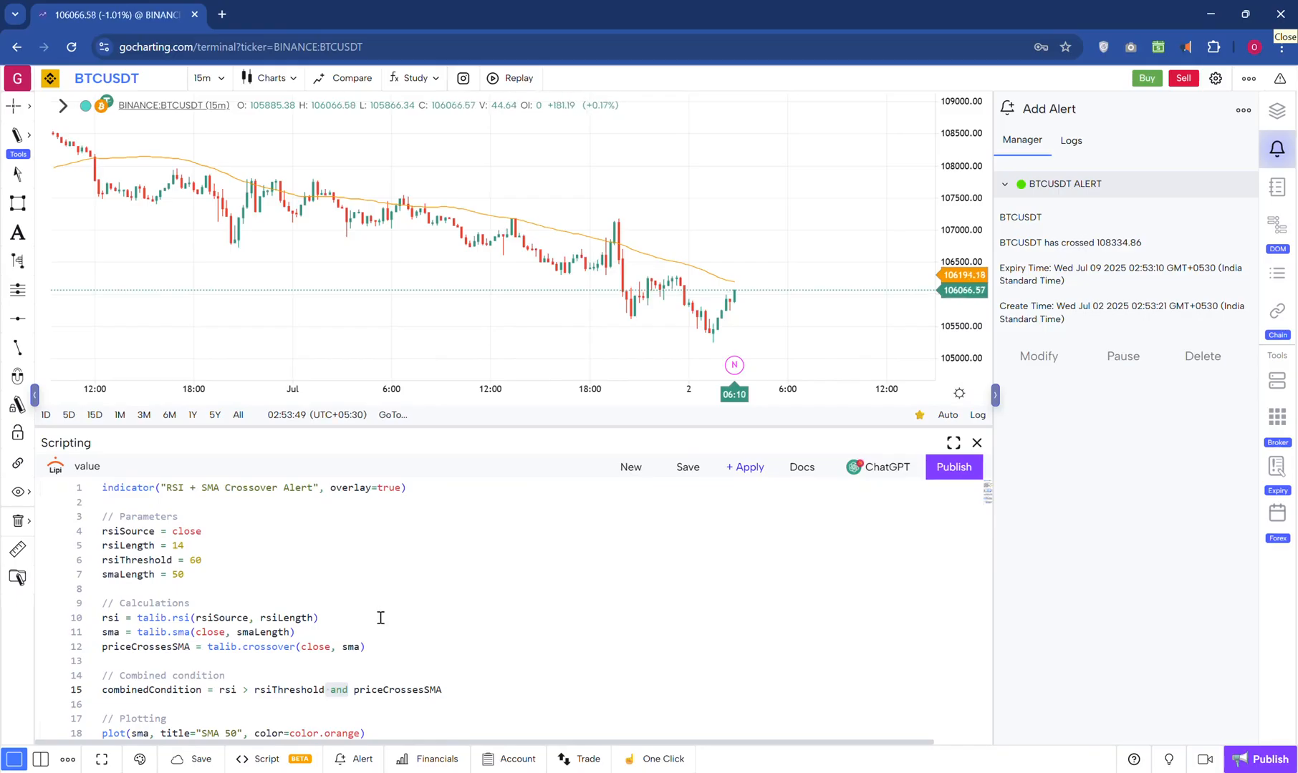
Scroll the taller script editor down to the script's alert call.
{"action": "scroll", "scroll_direction": "down", "scroll_amount": 3}
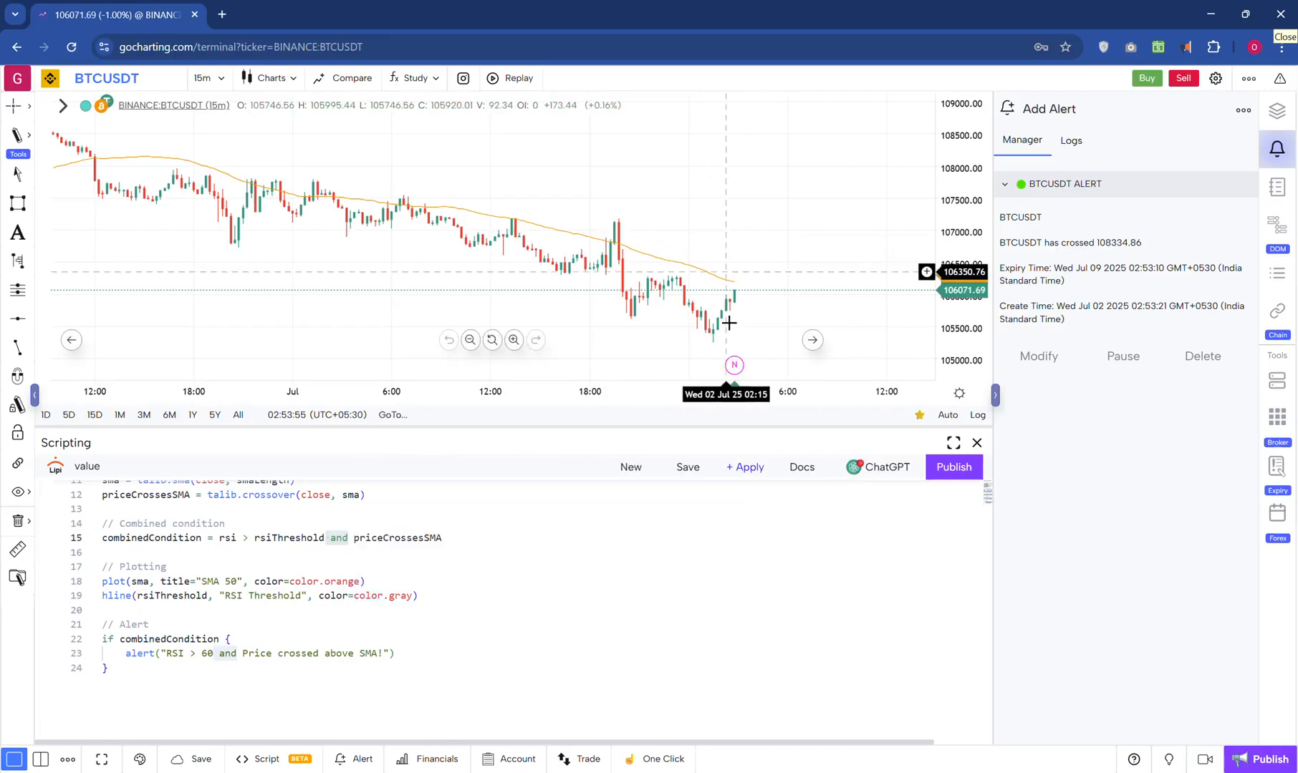
{"action": "mouse_move", "coordinate": [681, 175]}
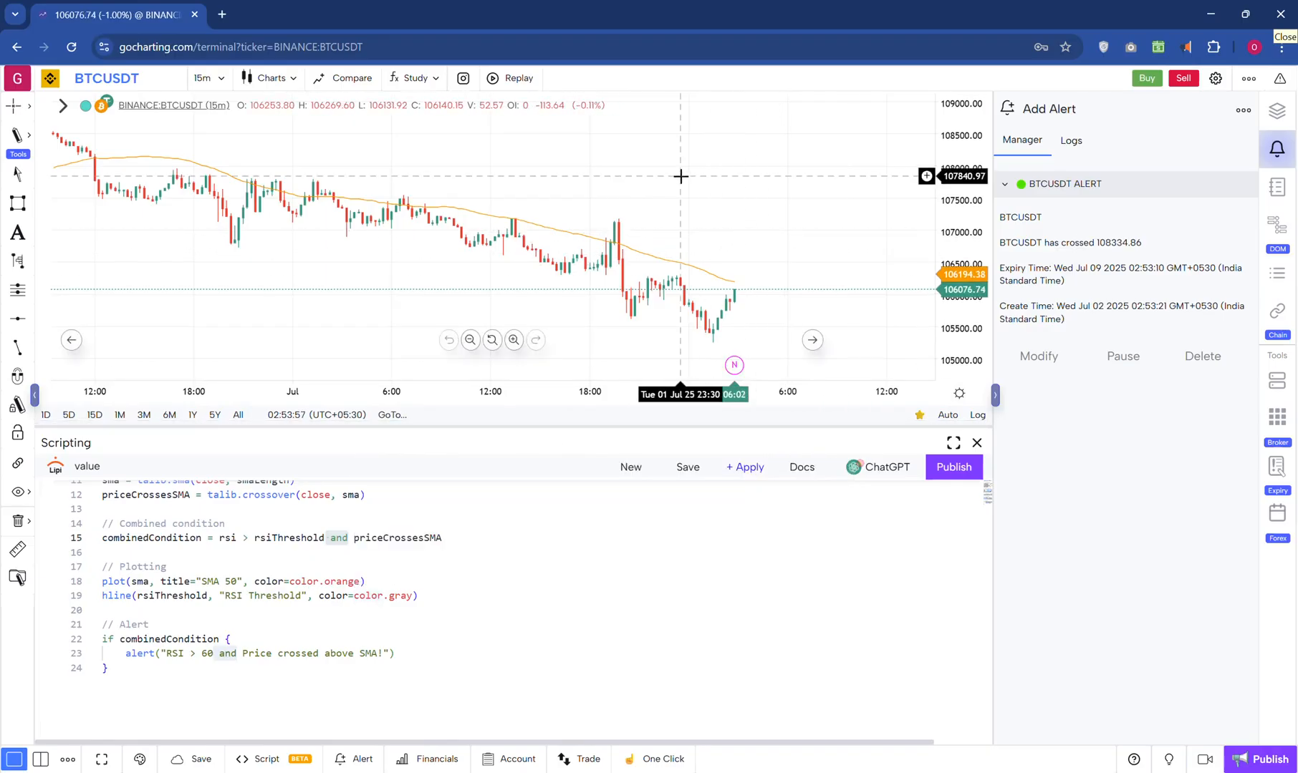